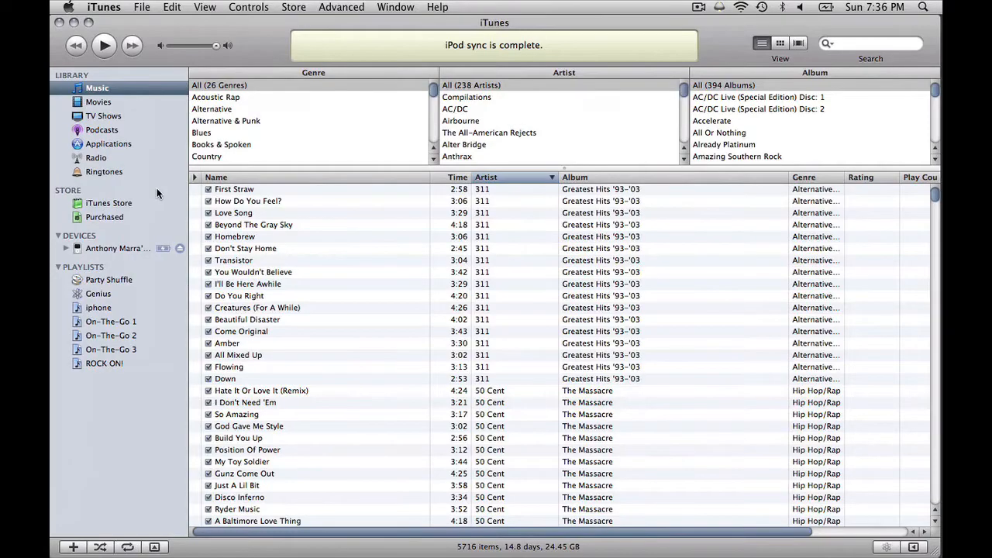
{"action": "mouse_move", "coordinate": [126, 214]}
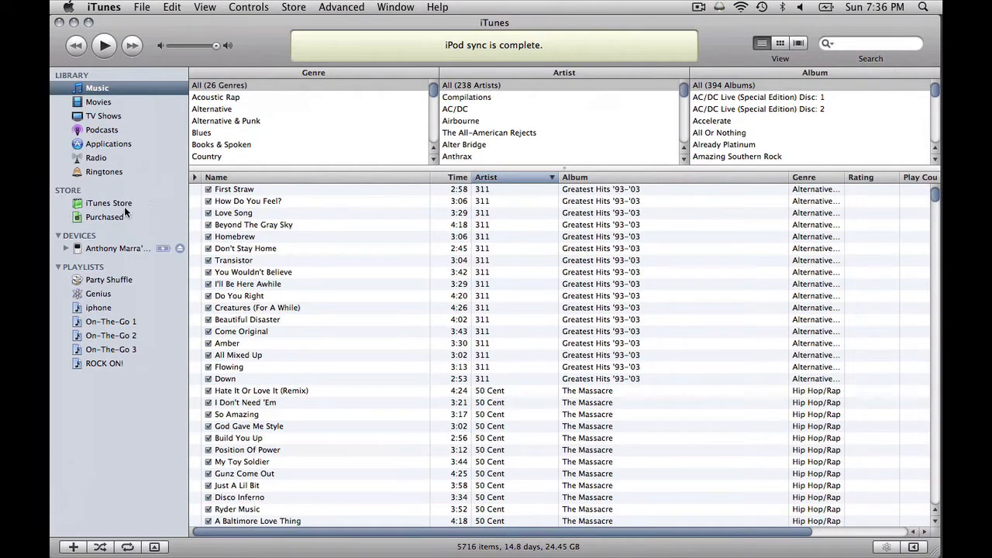
Select the connected iPod under DEVICES to show its sync settings.
{"action": "left_click", "coordinate": [118, 248]}
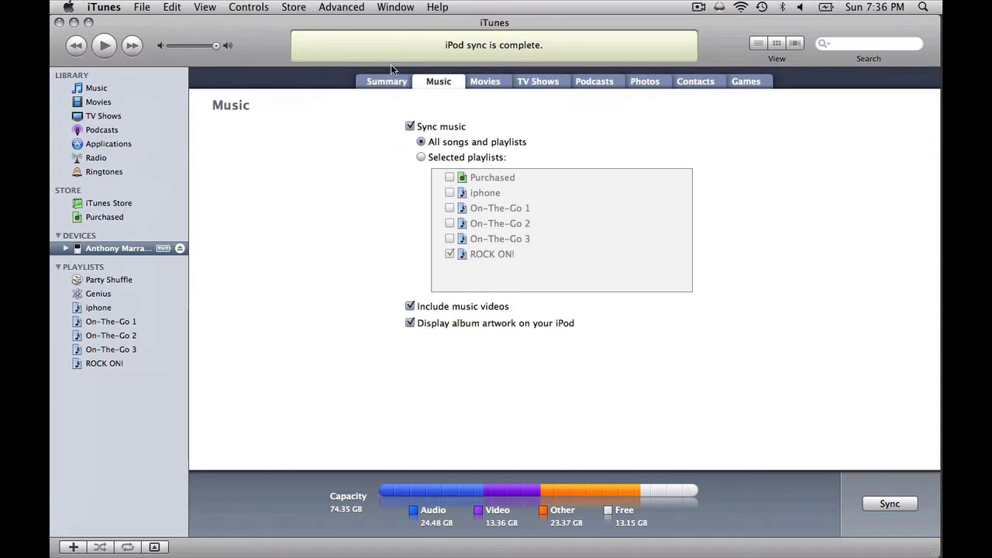
Show the iPod's Summary page with 'Enable disk use' checked.
{"action": "left_click", "coordinate": [386, 80]}
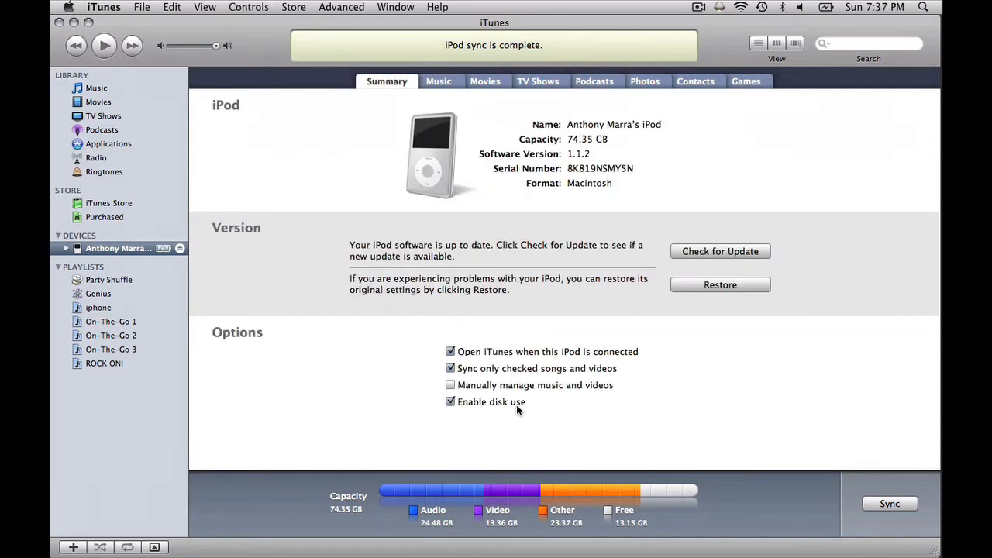
{"action": "mouse_move", "coordinate": [459, 415]}
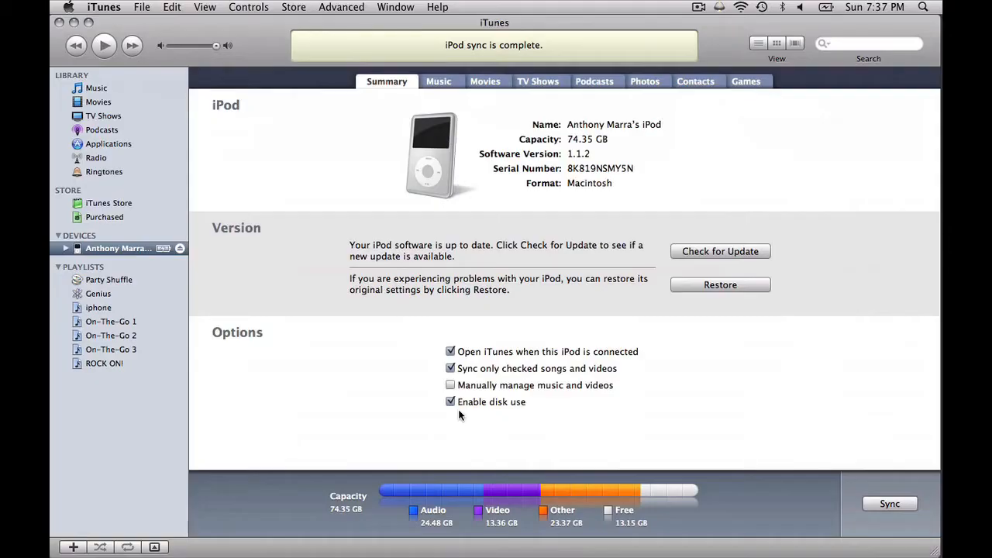
{"action": "mouse_move", "coordinate": [598, 419]}
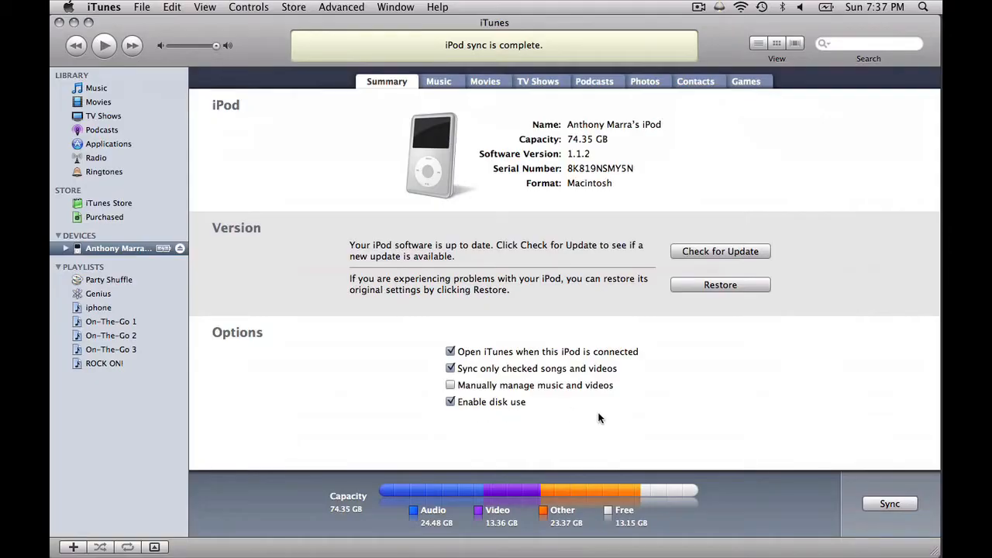
{"action": "mouse_move", "coordinate": [551, 418]}
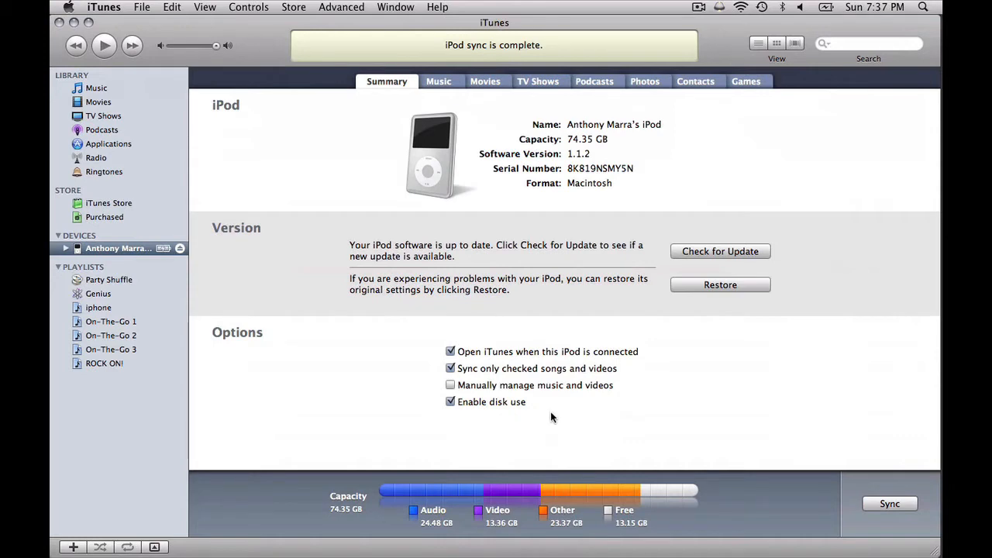
{"action": "mouse_move", "coordinate": [116, 542]}
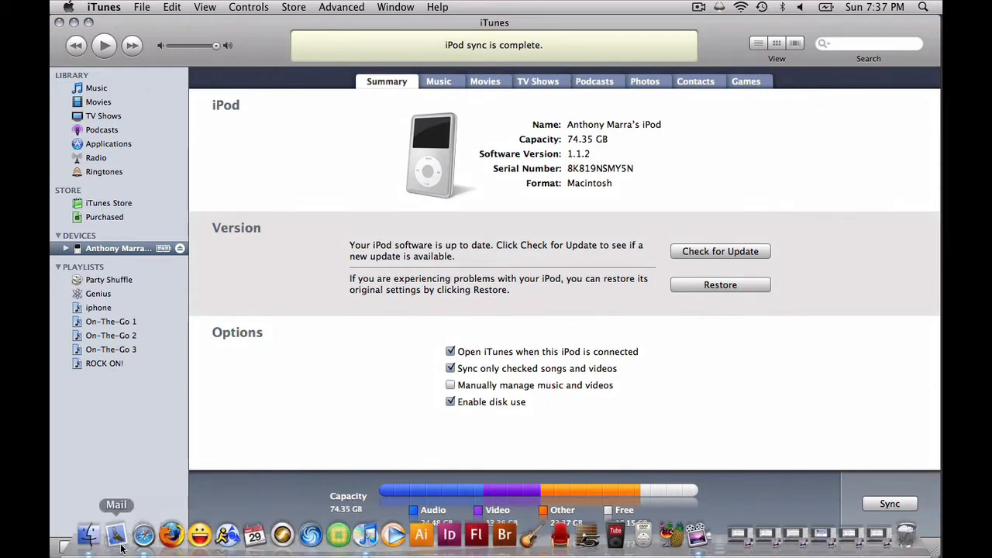
Switch to Finder and browse the iPod as a drive showing its six items.
{"action": "left_click", "coordinate": [88, 535]}
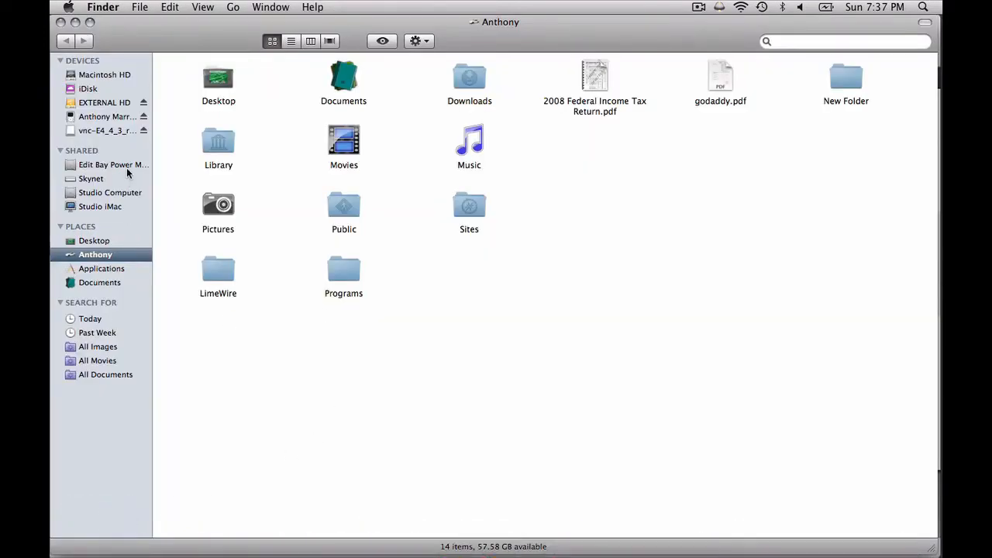
{"action": "mouse_move", "coordinate": [93, 121]}
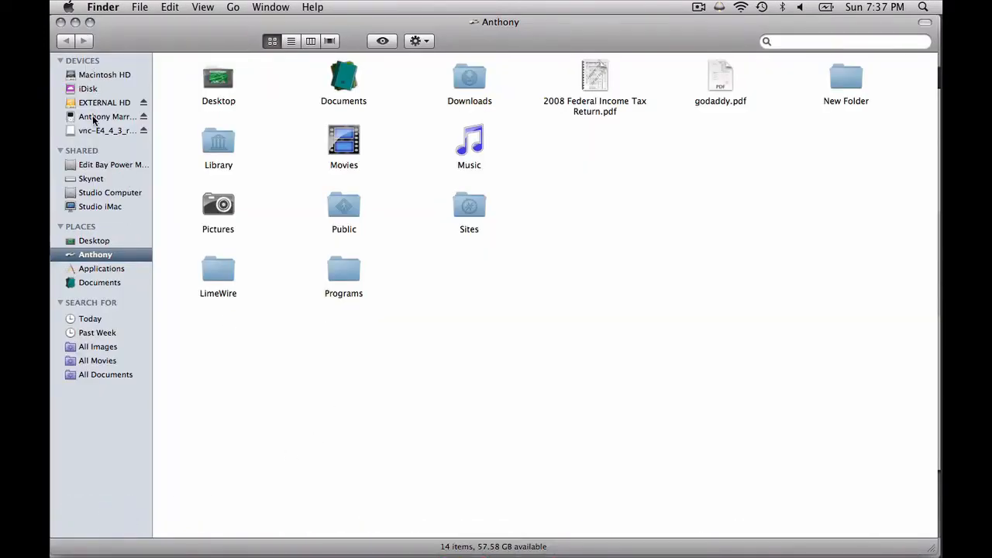
{"action": "left_click", "coordinate": [107, 116]}
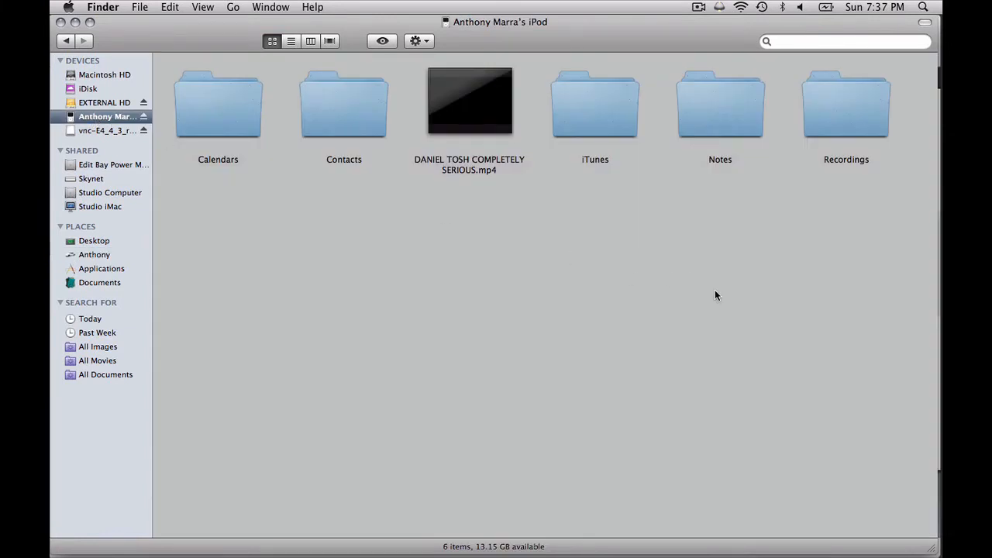
Drill into iTunes > .38 Special > best-of album to list its twelve mp3 tracks.
{"action": "double_click", "coordinate": [595, 101]}
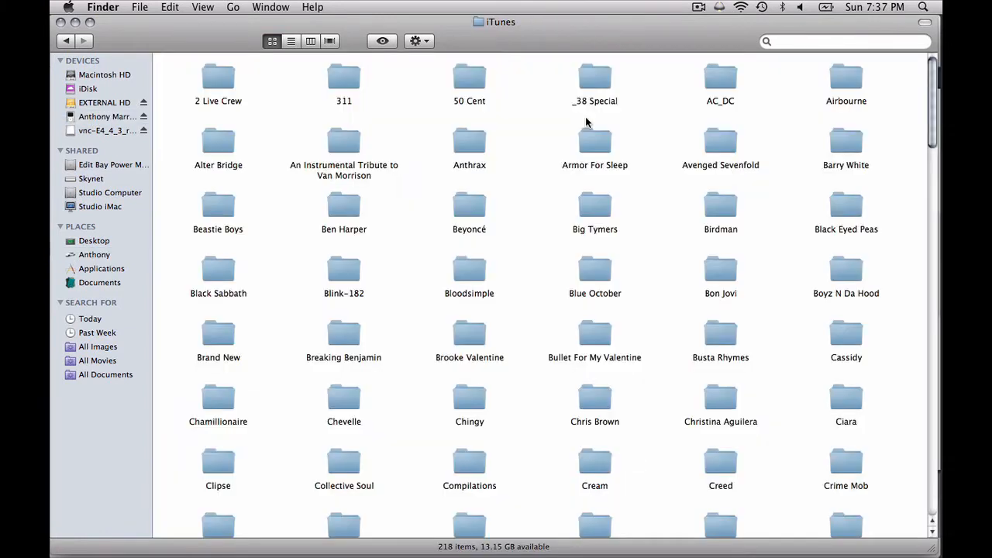
{"action": "double_click", "coordinate": [595, 77]}
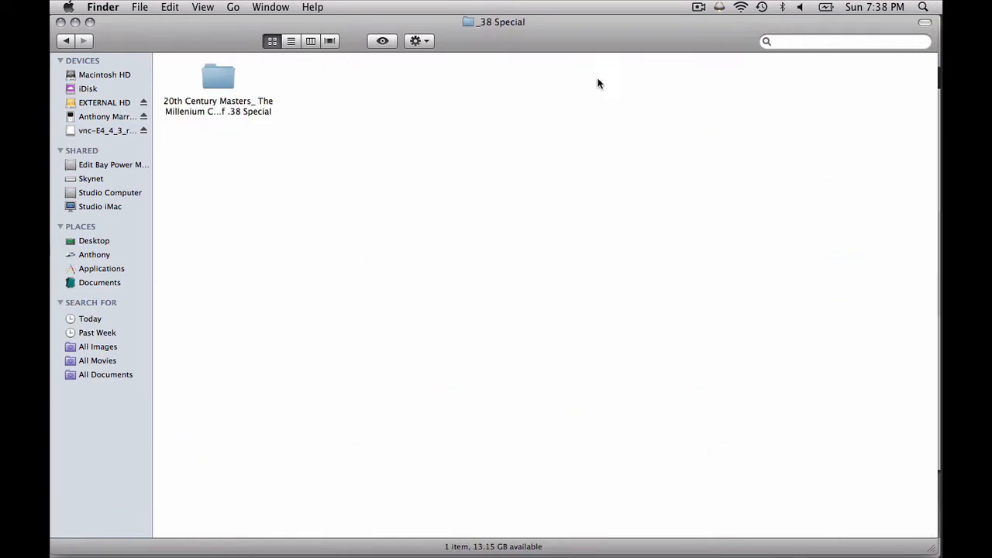
{"action": "mouse_move", "coordinate": [217, 78]}
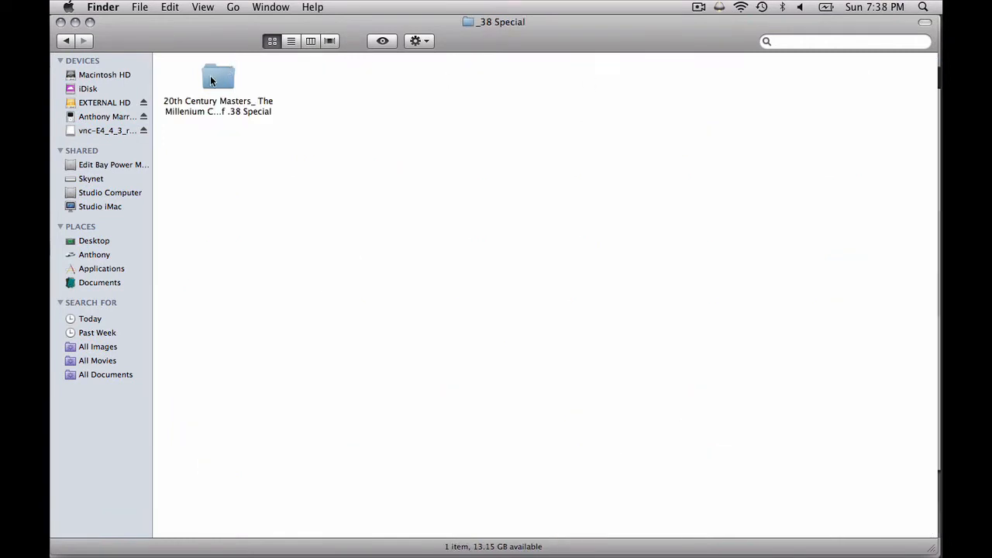
{"action": "double_click", "coordinate": [217, 76]}
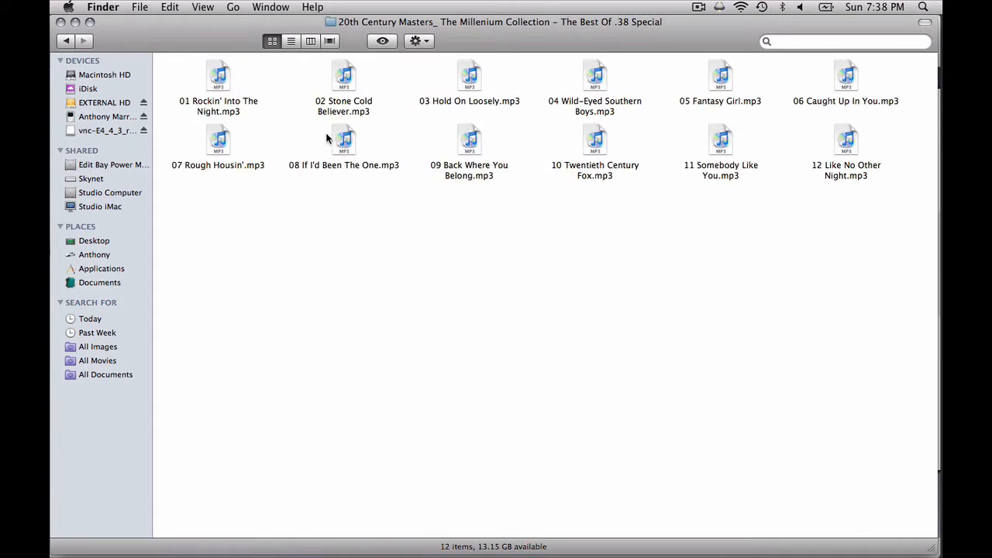
Drag '02 Stone Cold Believer.mp3' from the album onto the Desktop.
{"action": "left_click", "coordinate": [344, 74]}
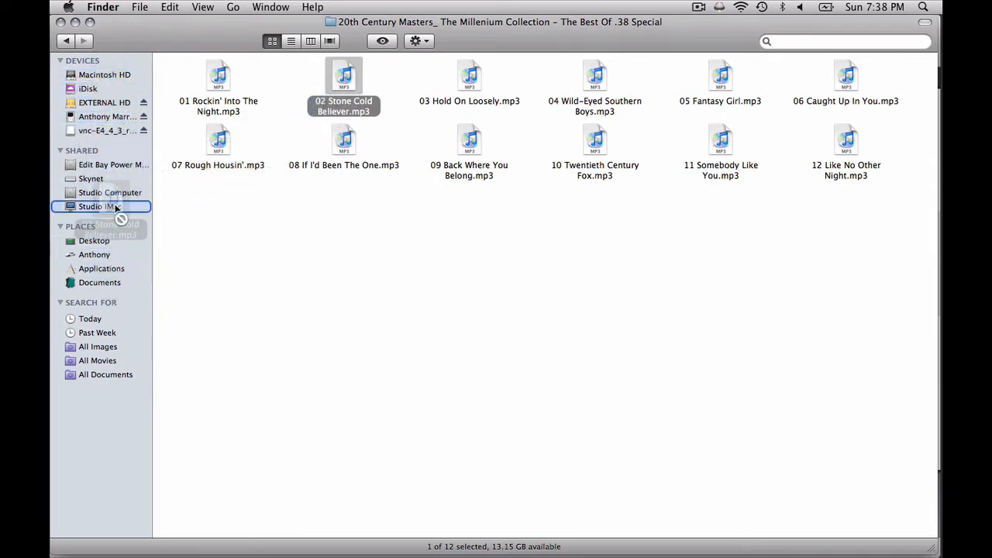
{"action": "left_click", "coordinate": [101, 206]}
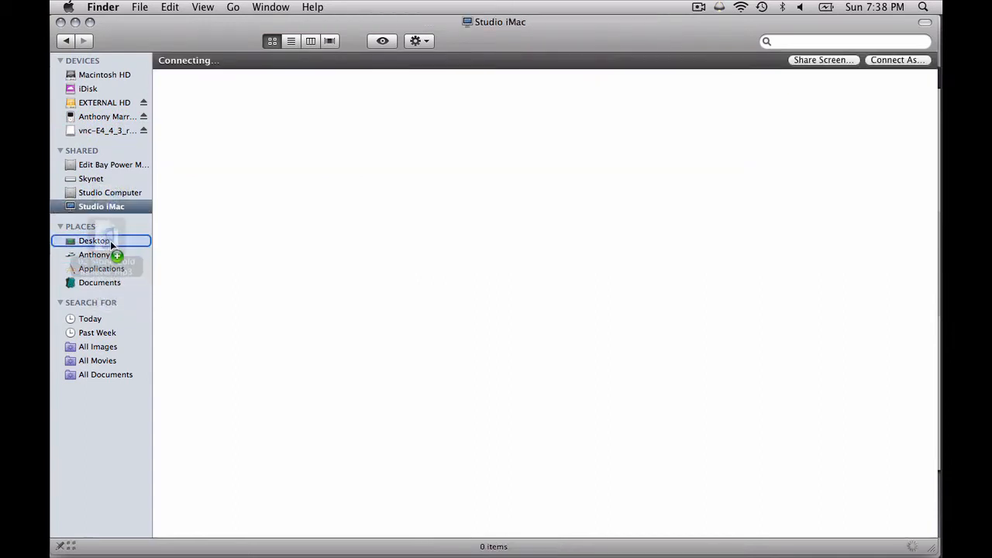
{"action": "left_click", "coordinate": [94, 240]}
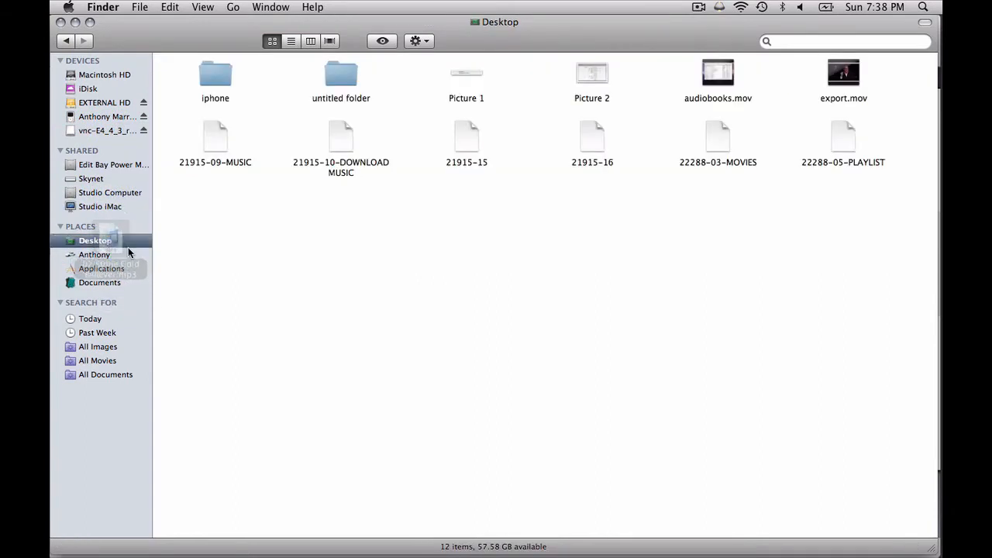